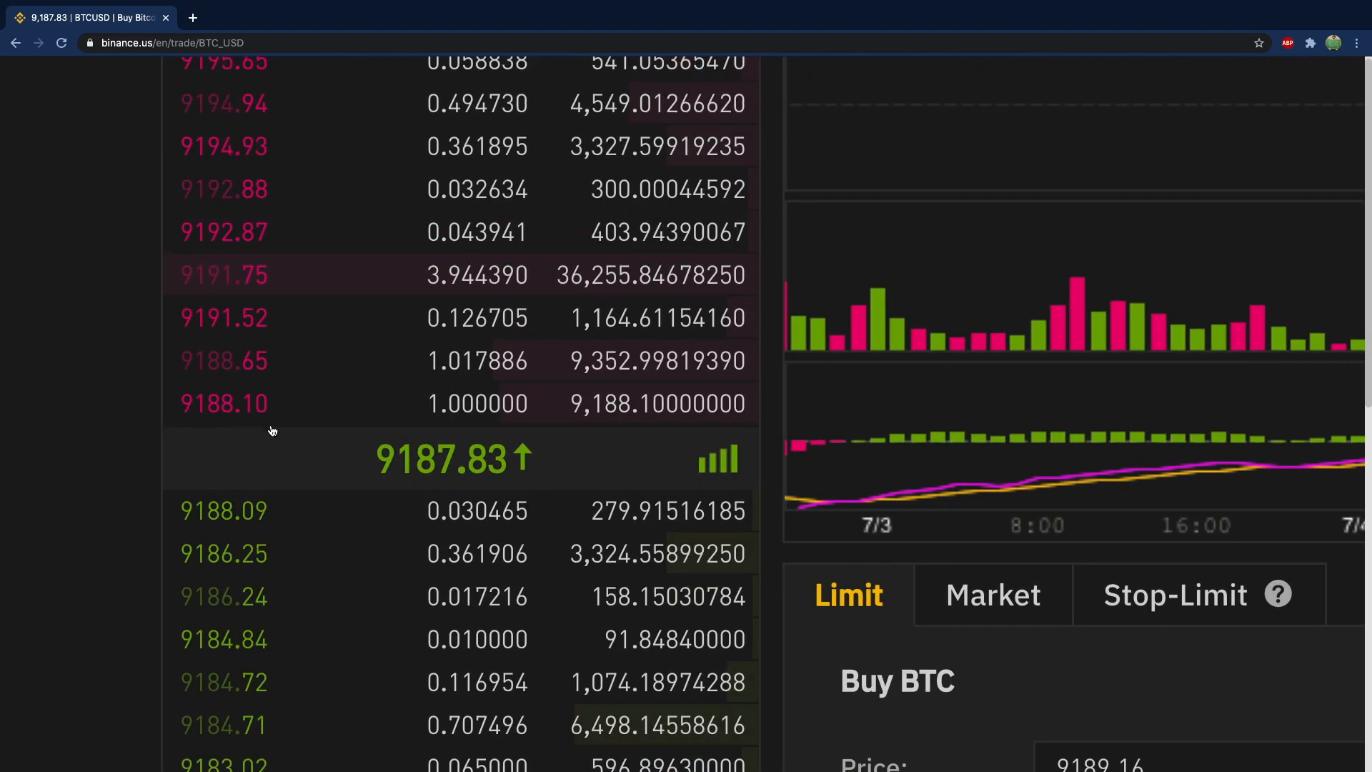
mouse_move(244, 420)
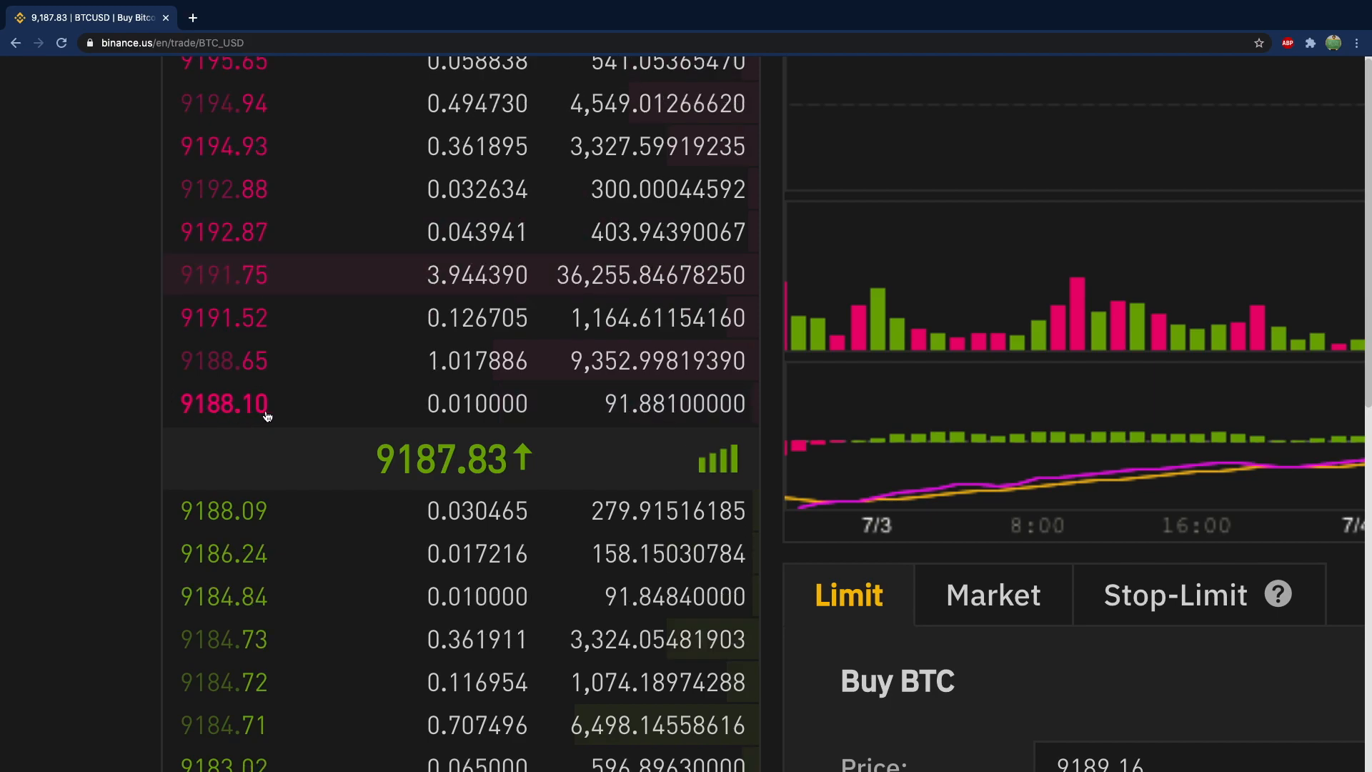
mouse_move(228, 530)
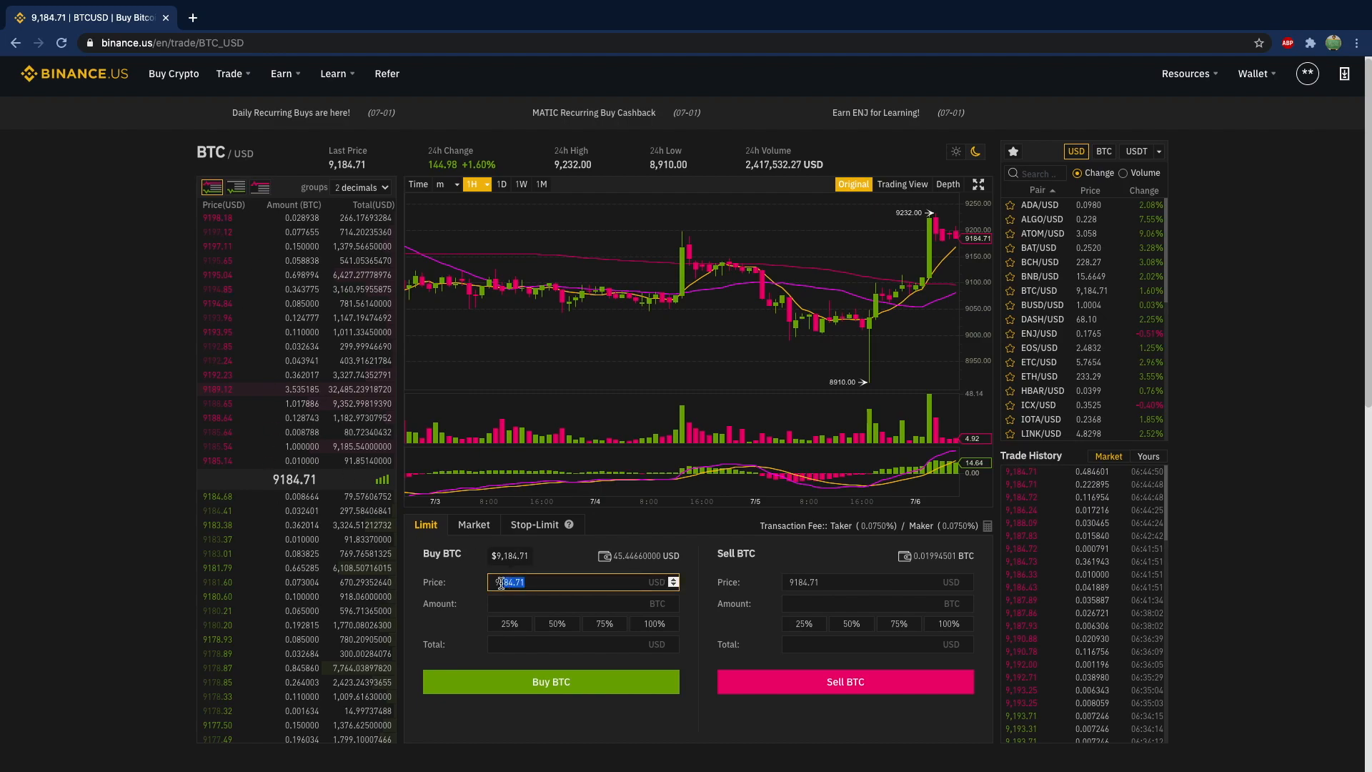
Submit a limit buy of 0.001375 BTC at price 8000, total 11 USD, and check Open orders.
type("8000")
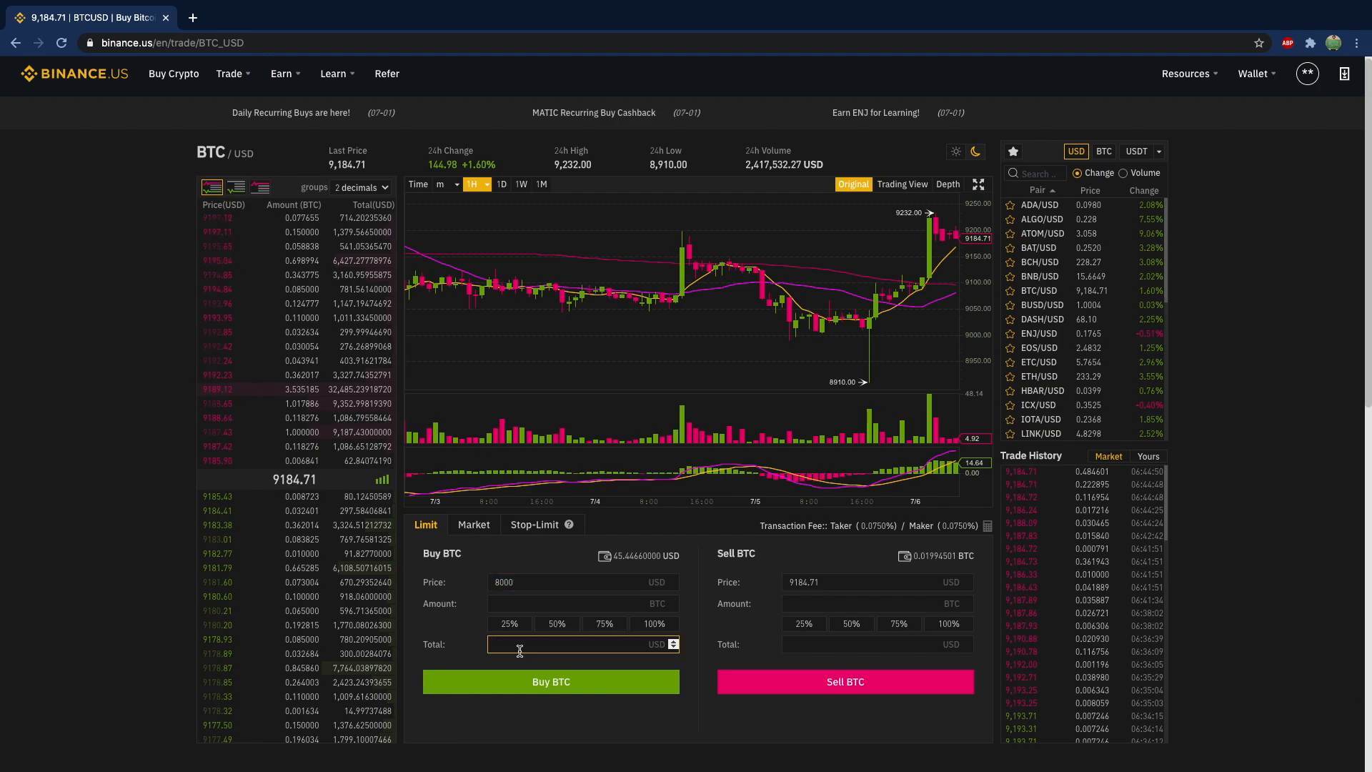
type("11")
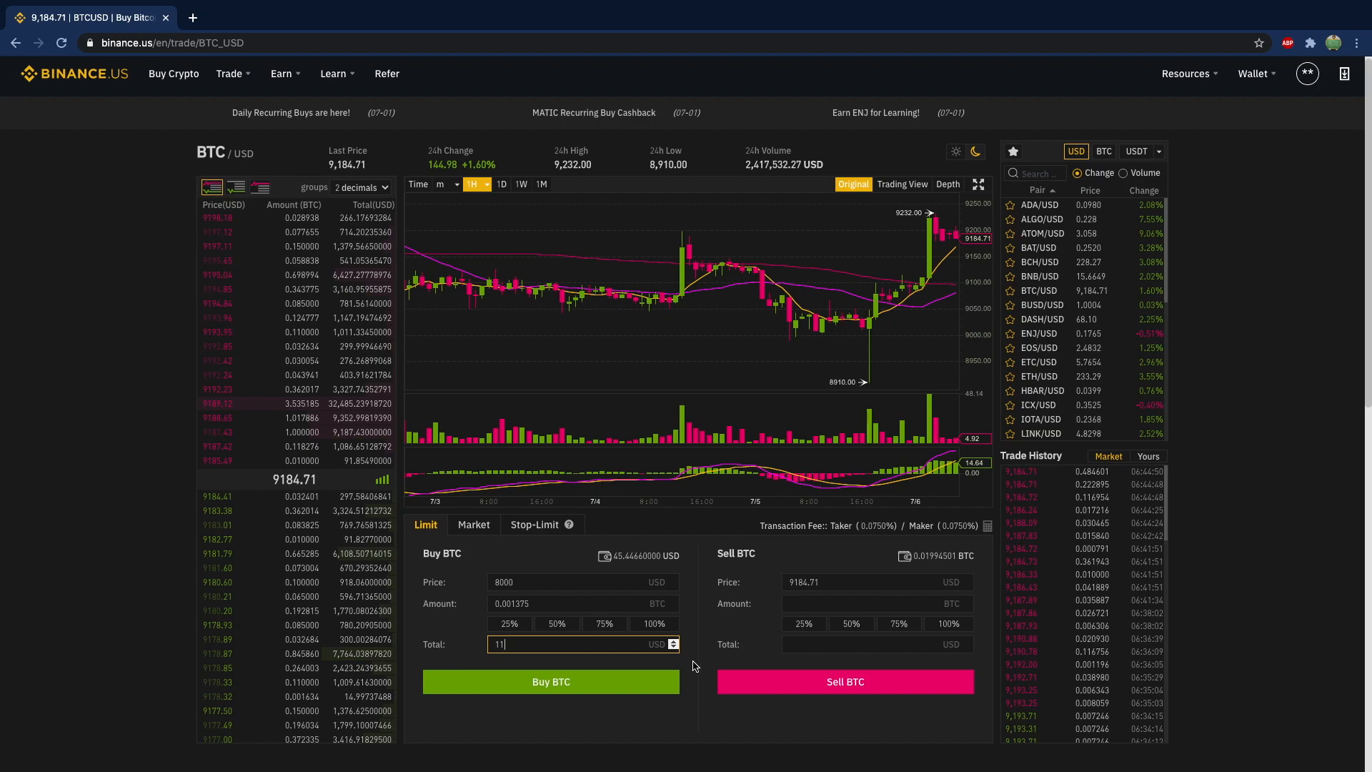
left_click(551, 682)
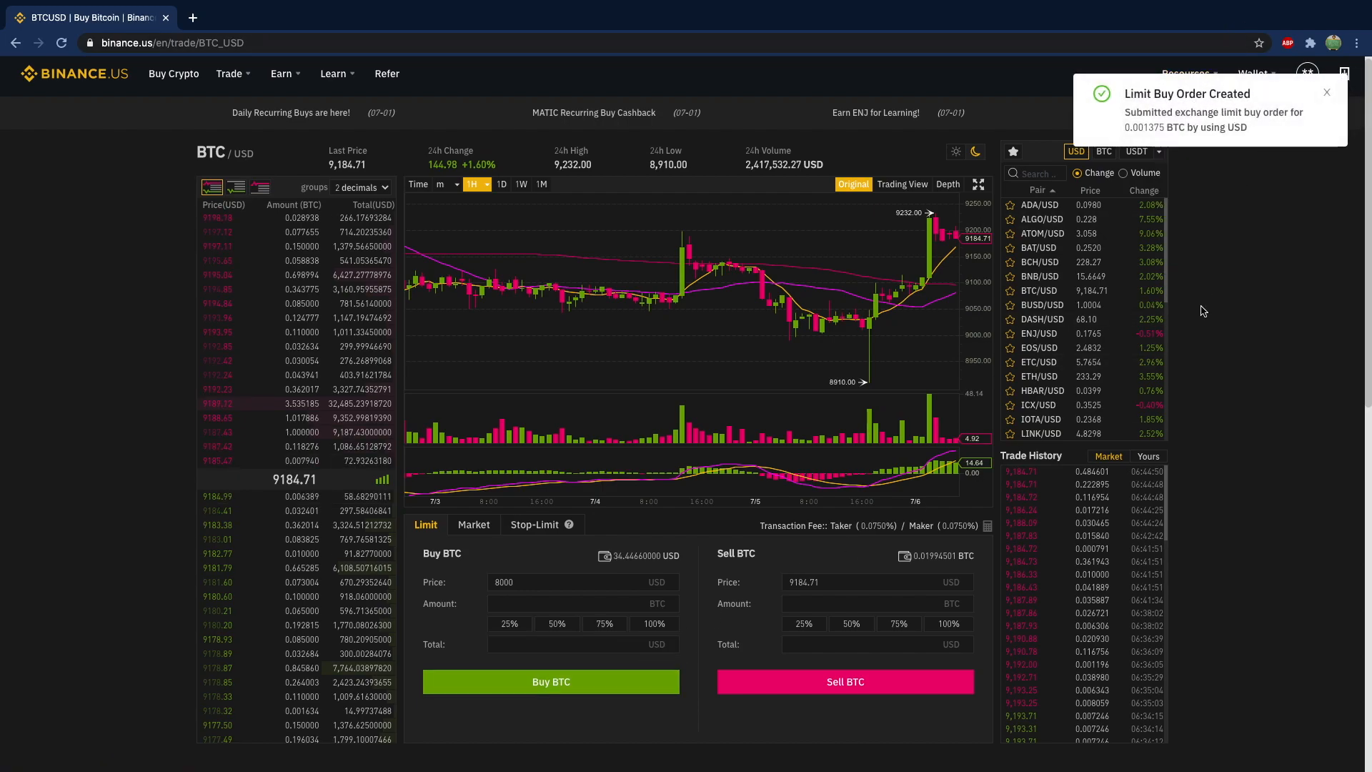
scroll("down", 3)
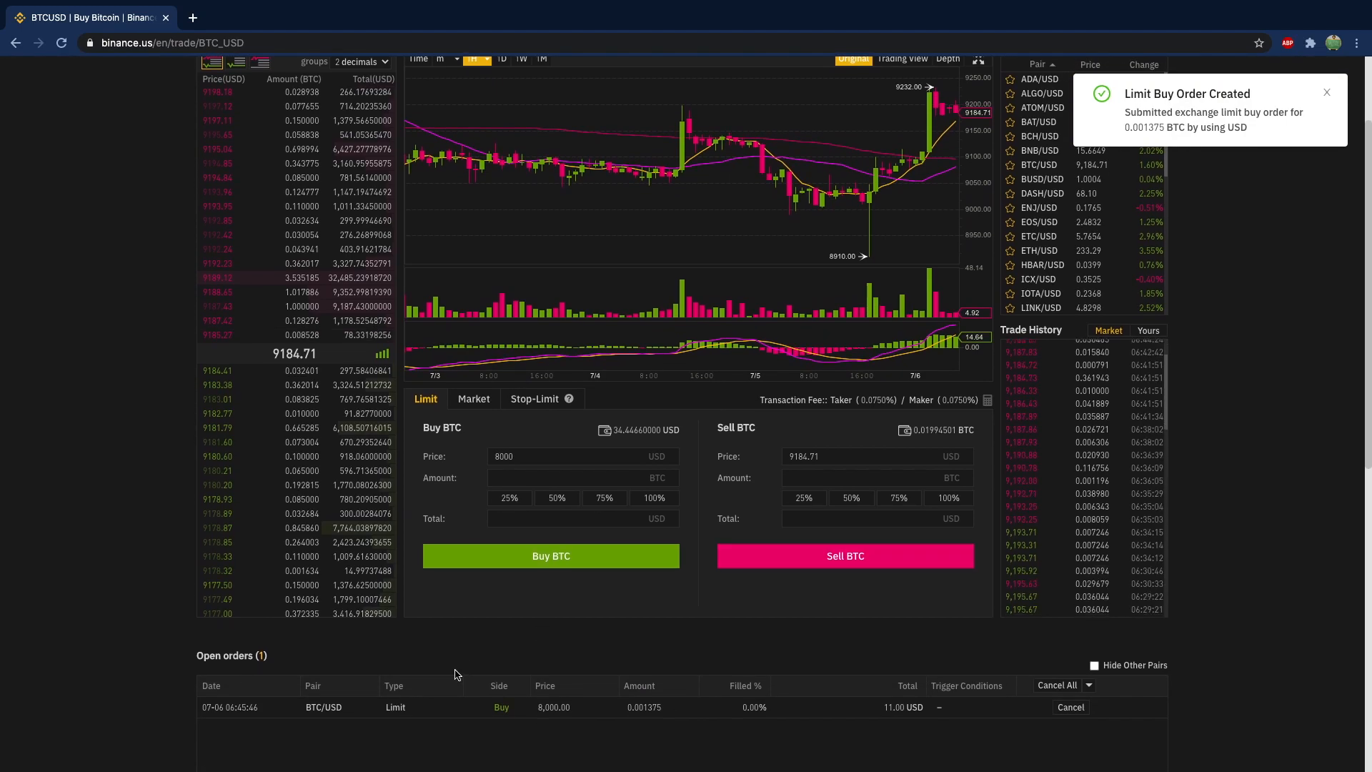
left_click(1326, 92)
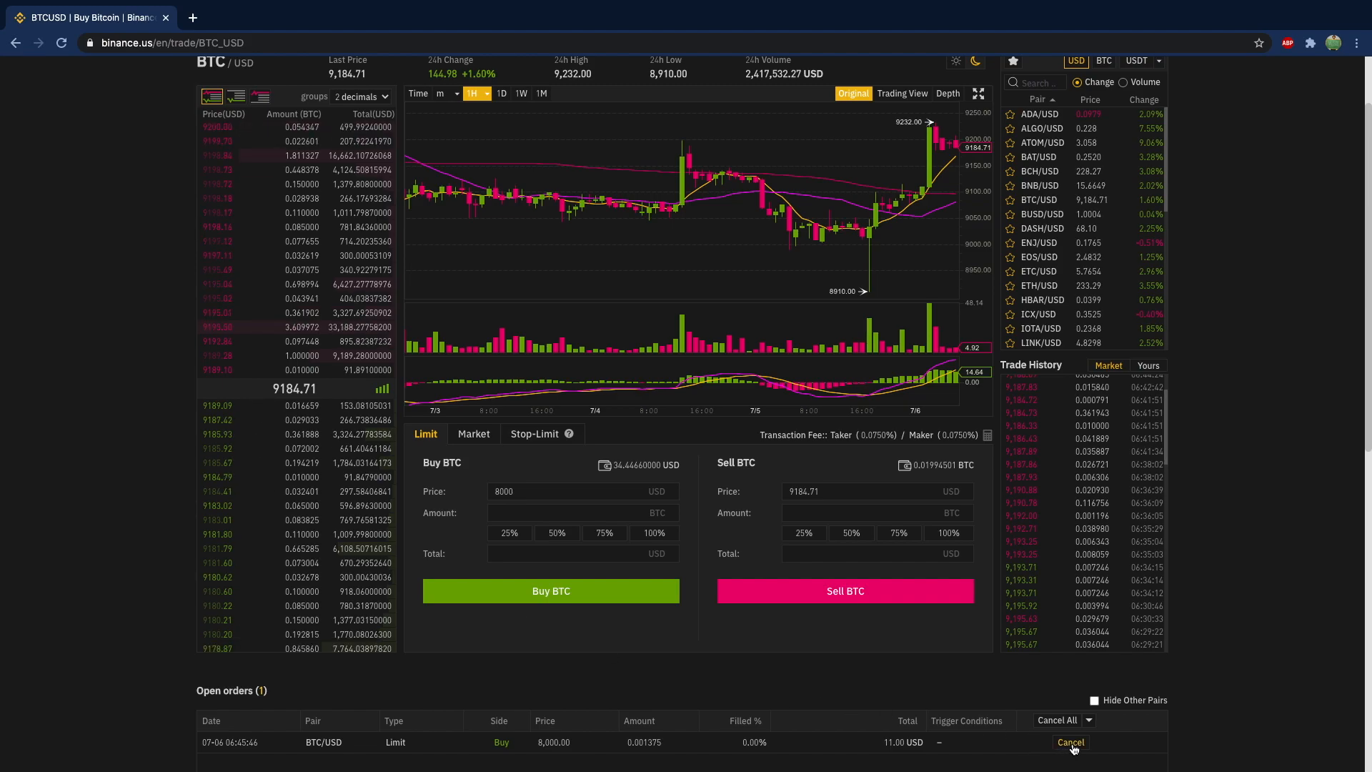
Cancel the 8,000 buy order and enter a buy at 9,186.96 for 11 USD total.
left_click(1071, 742)
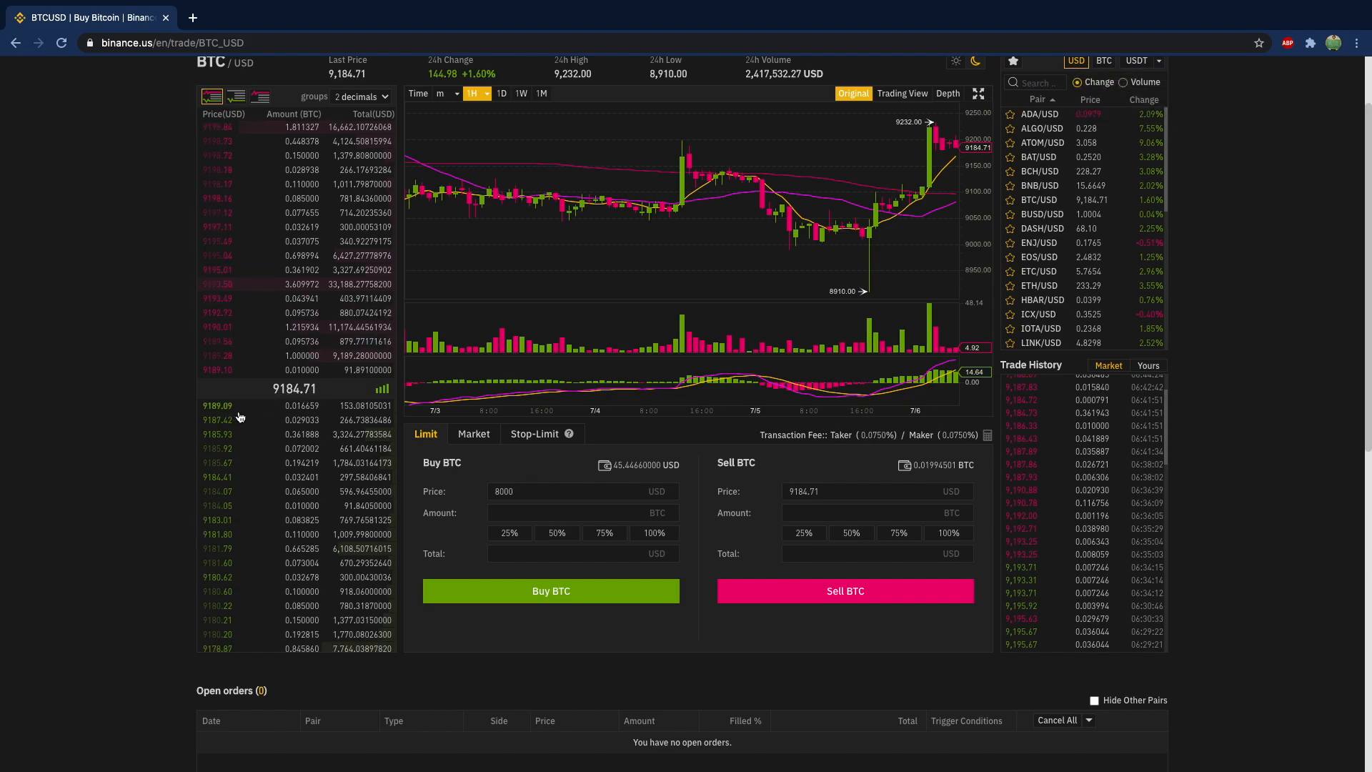
left_click(534, 491)
type("9")
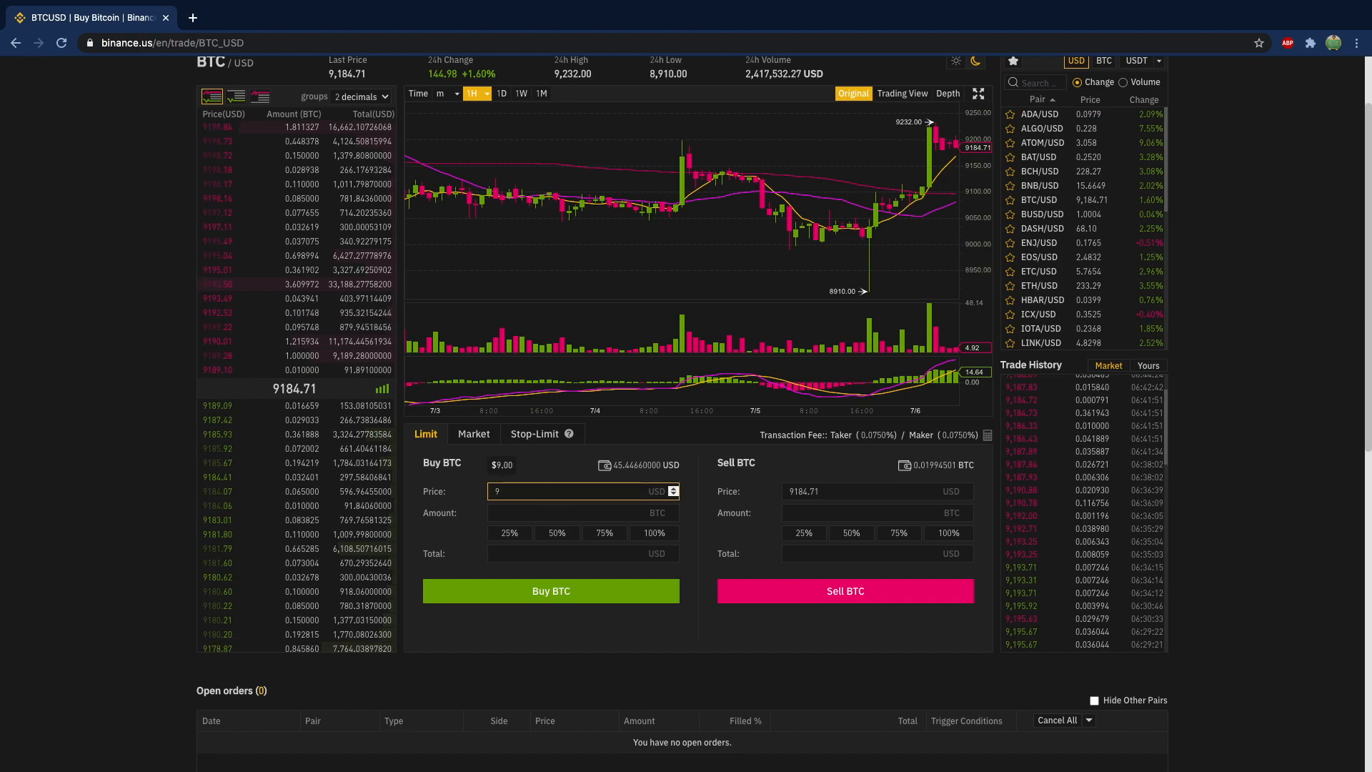
type("184.71")
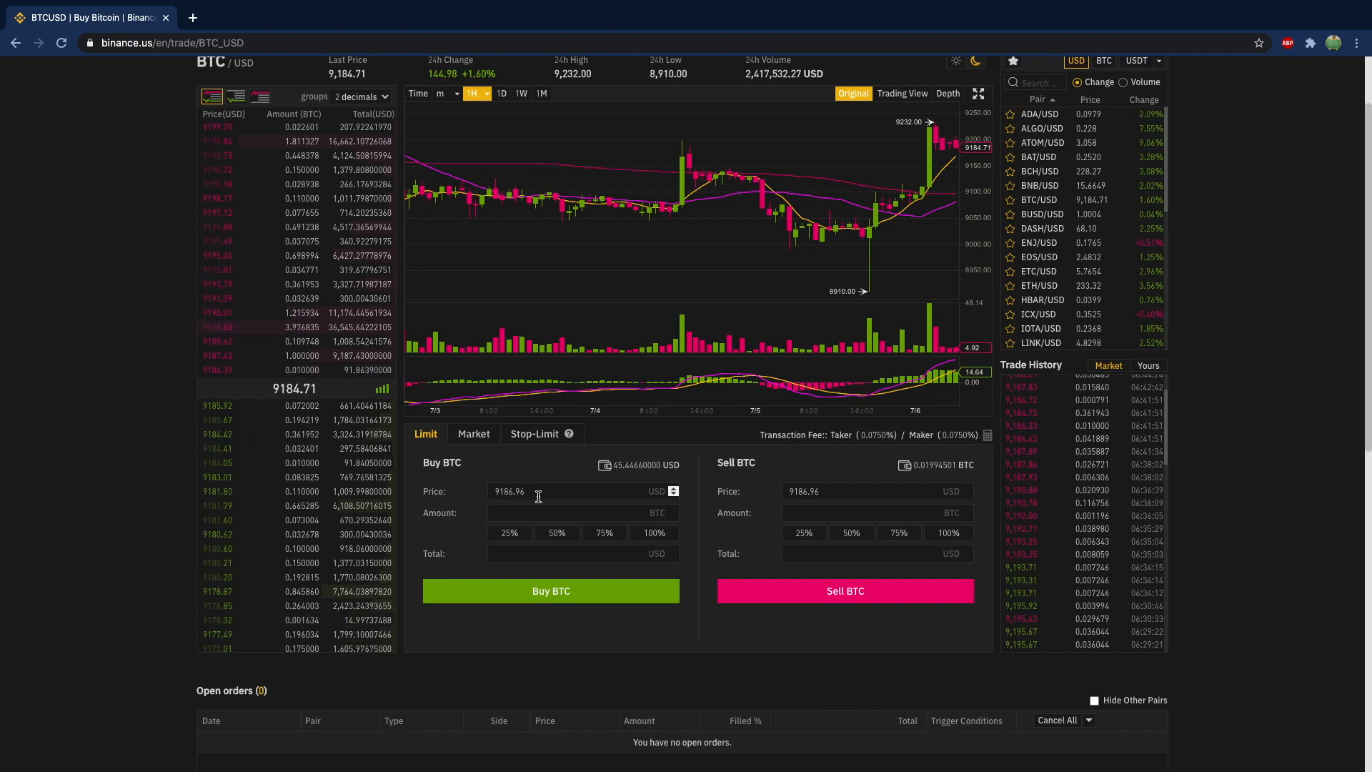
type("11")
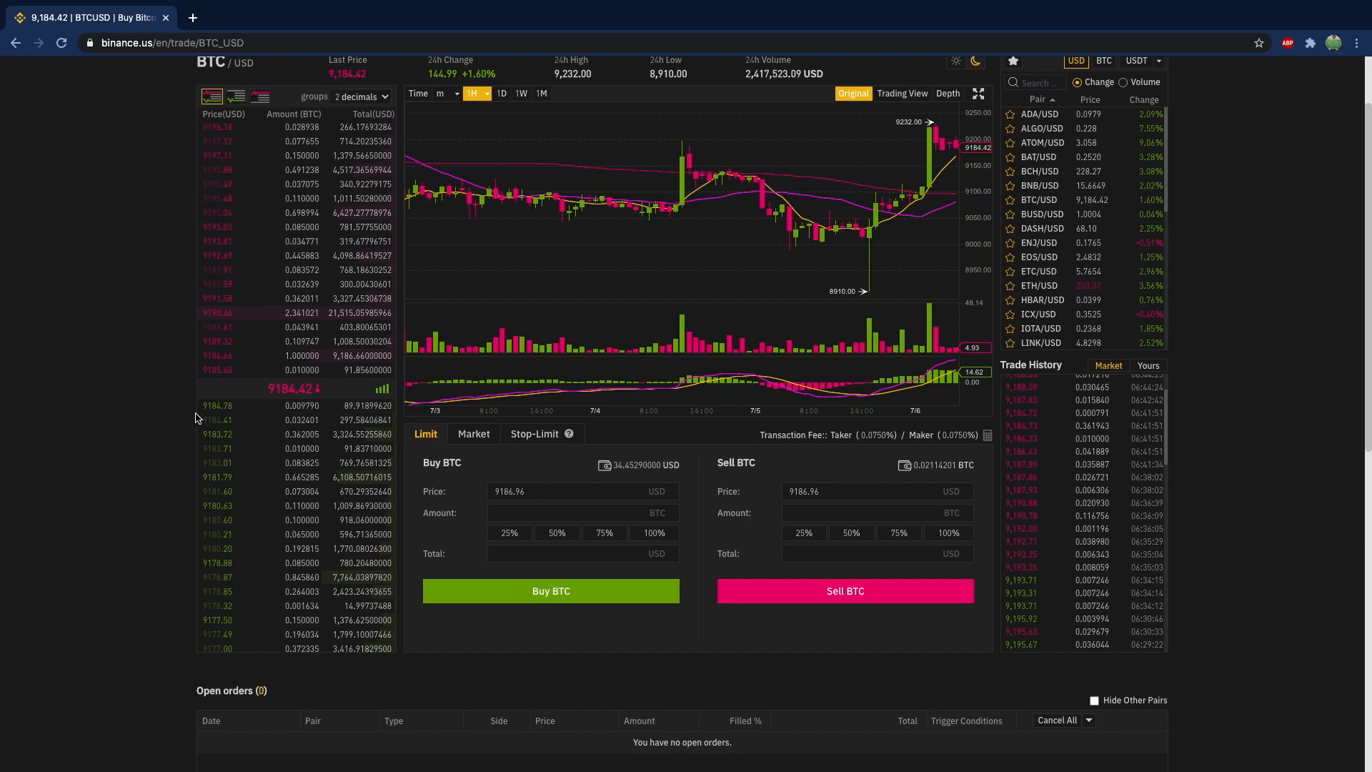
mouse_move(218, 428)
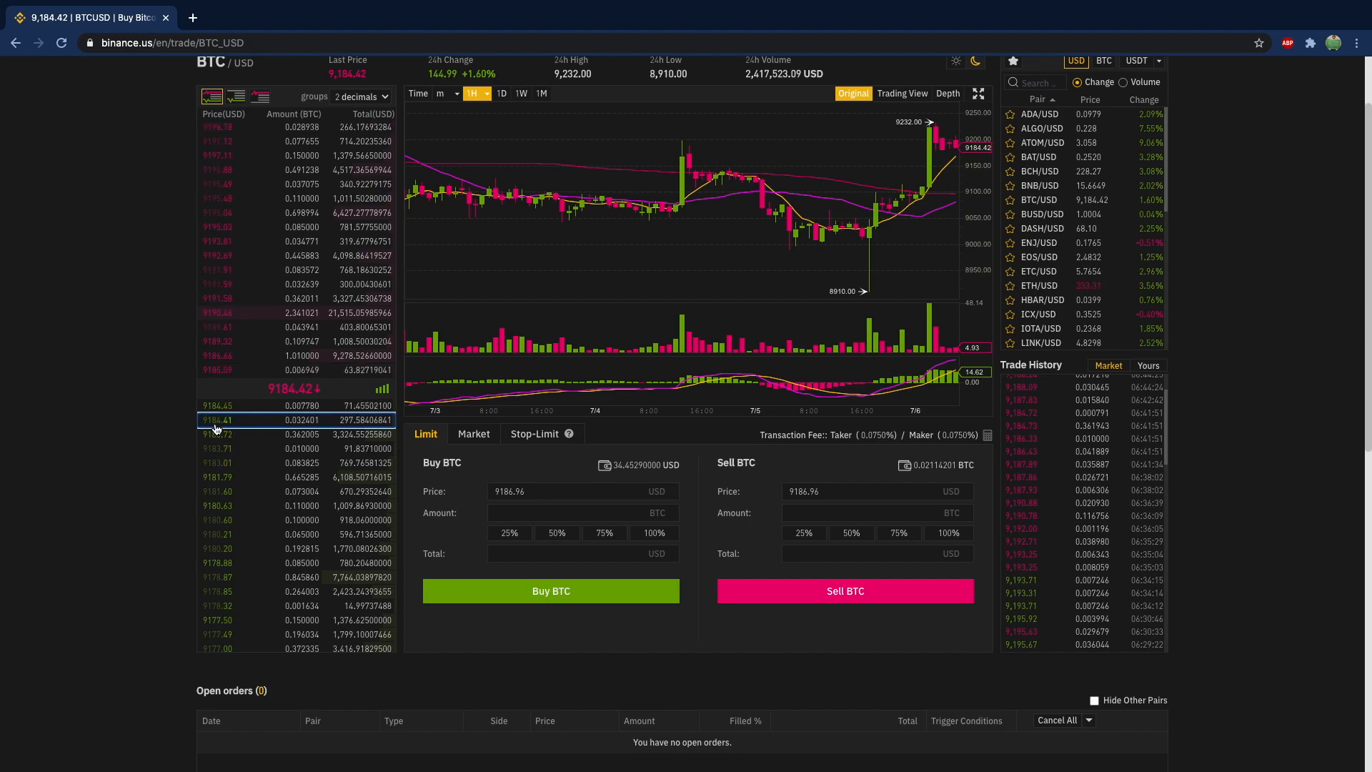
Set the buy price to 9,183.71 from an order-book bid and spend 11 USD.
left_click(218, 420)
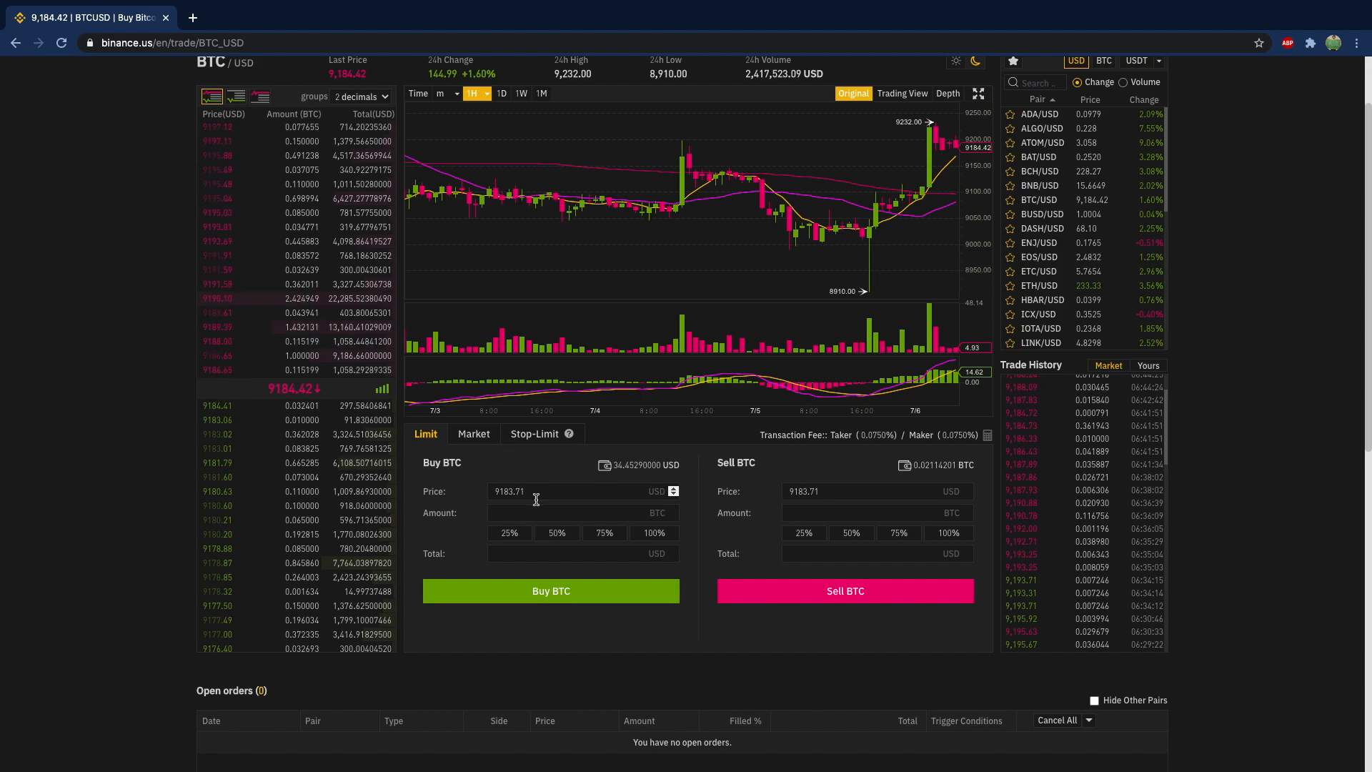
left_click(568, 553)
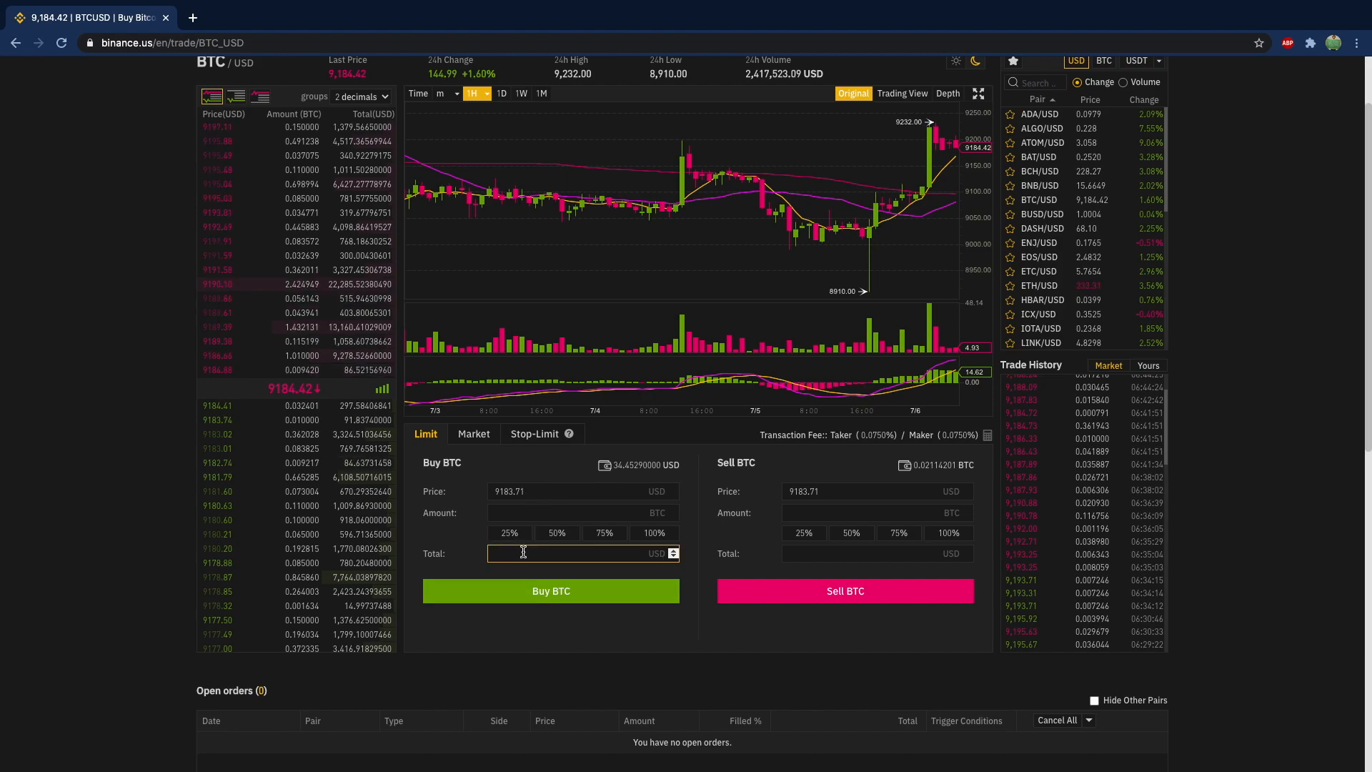
left_click(551, 591)
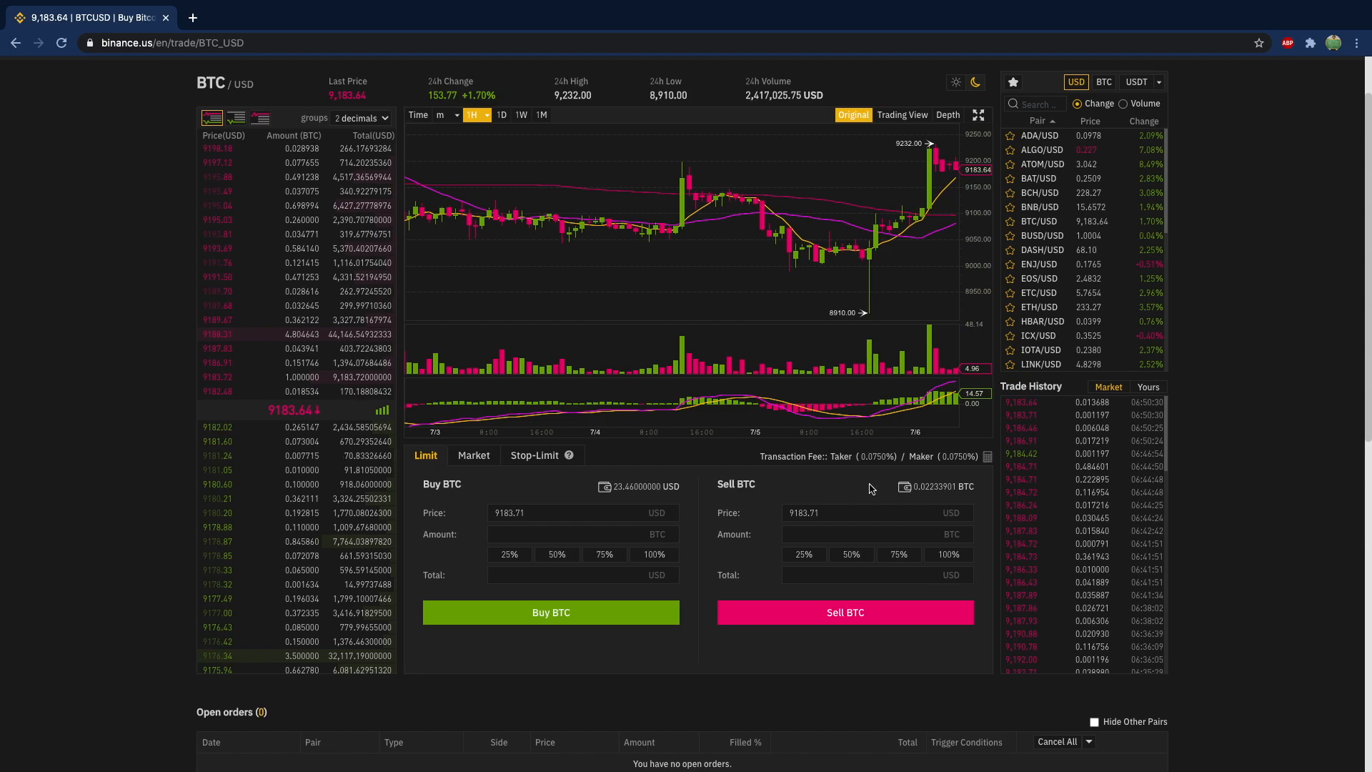
scroll("down", 3)
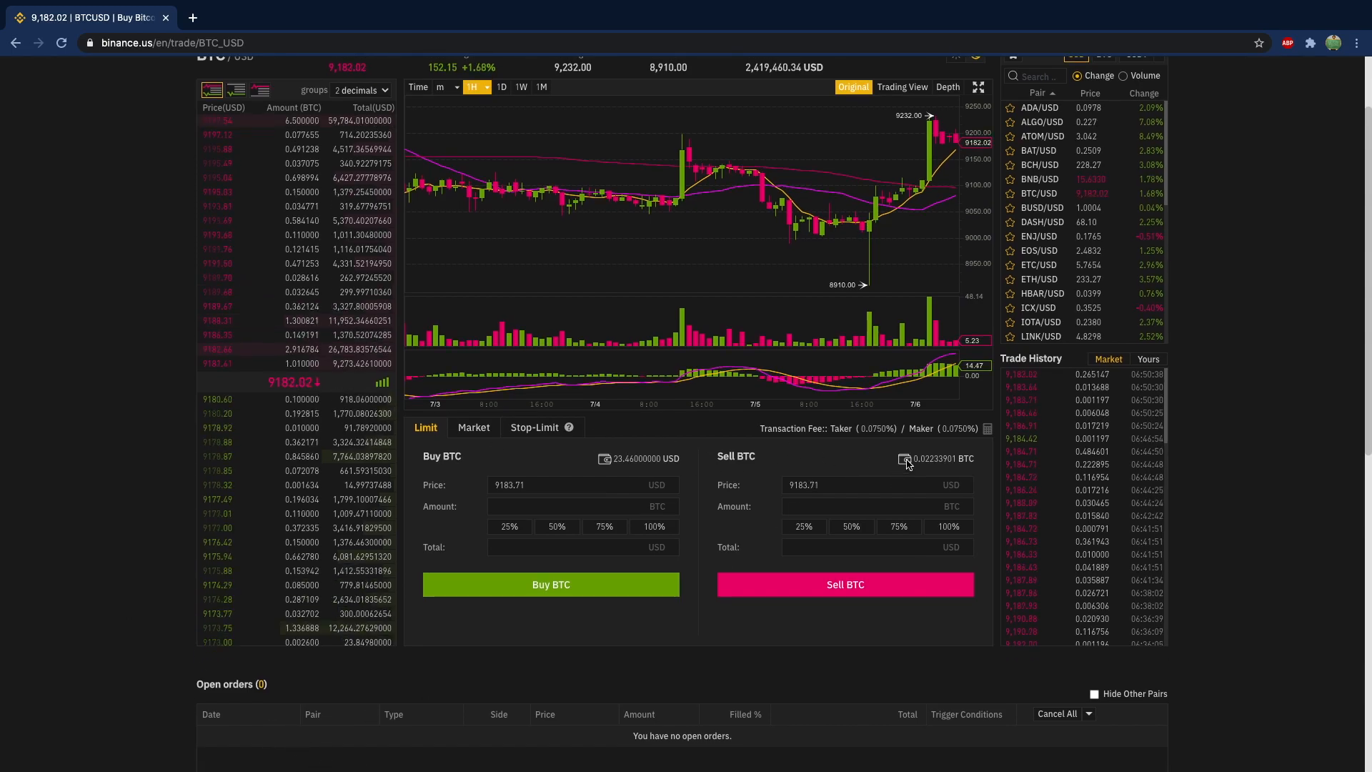
scroll("down", 3)
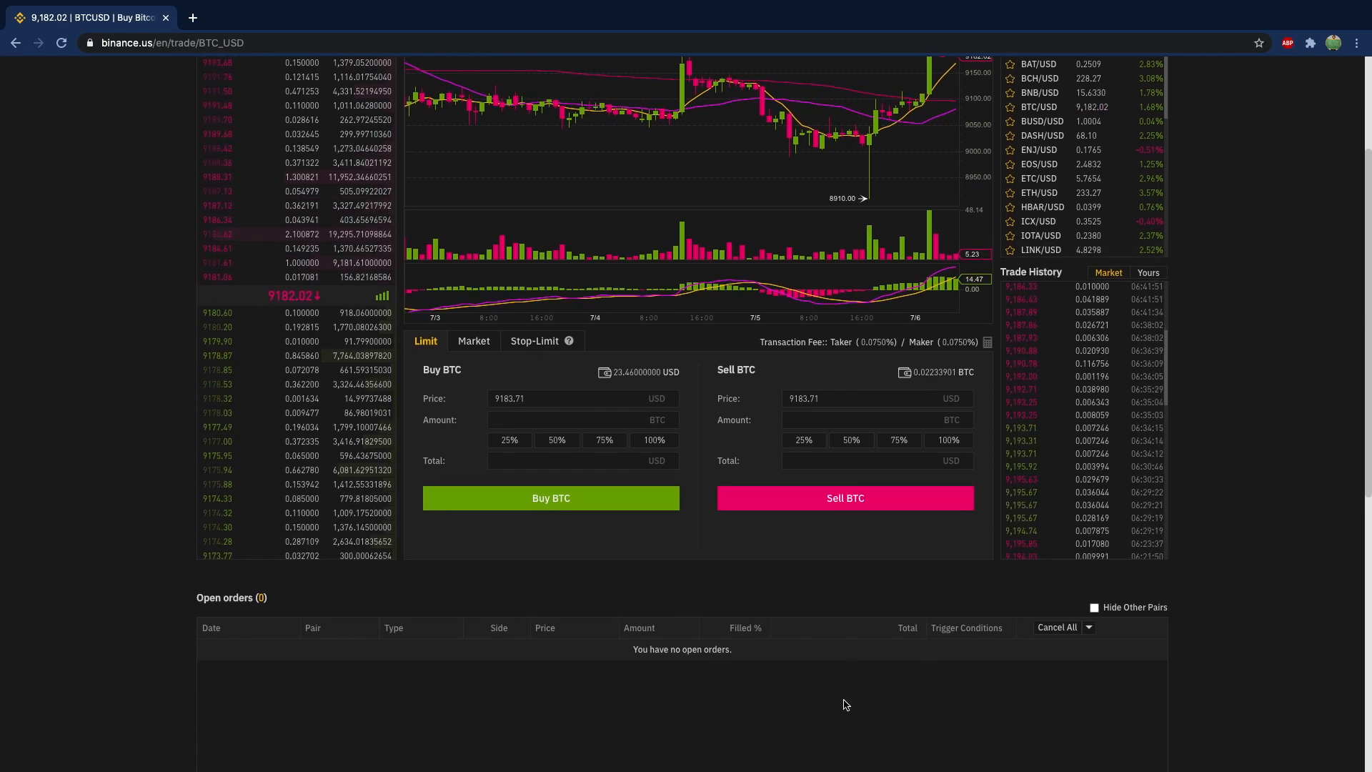
scroll("down", 3)
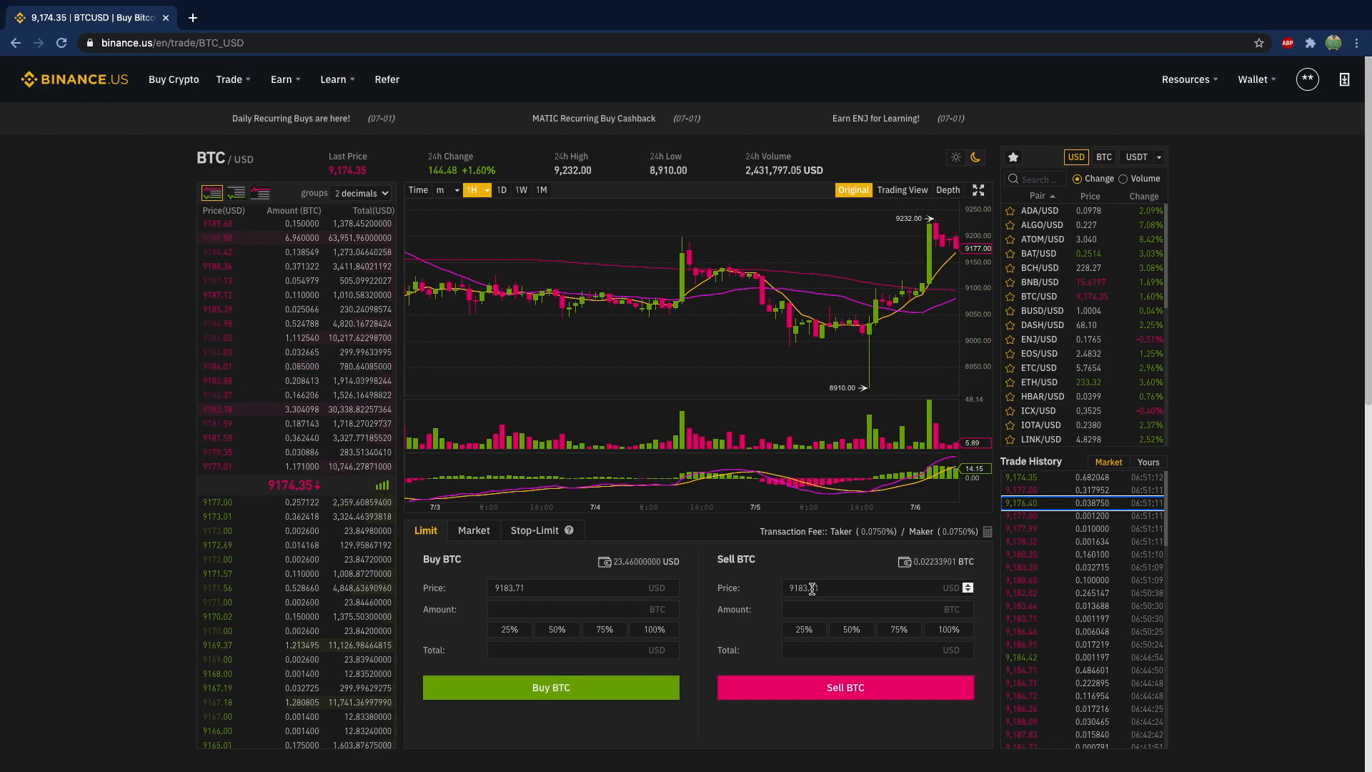
Enter a sell of 0.001197 BTC at 9,184.00 and scroll to confirm the open order.
left_click(846, 688)
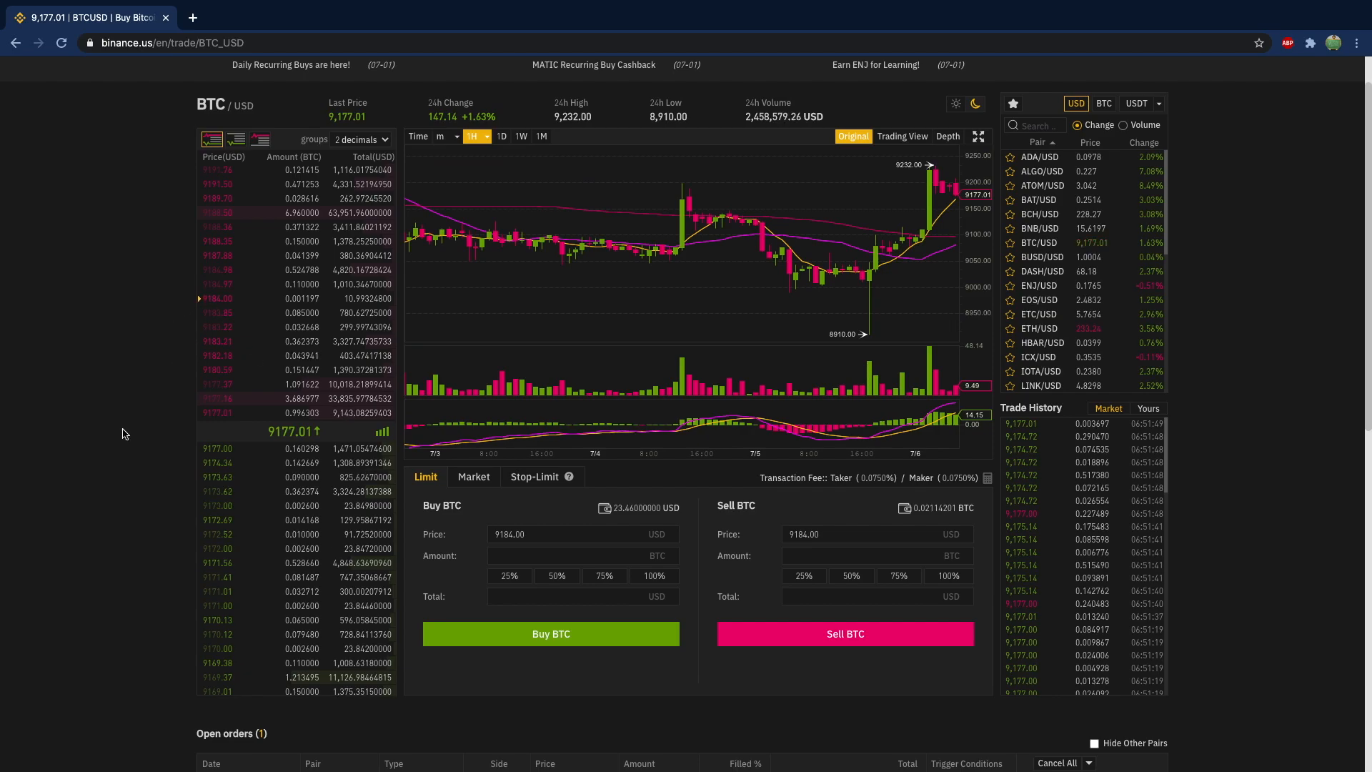
scroll("down", 3)
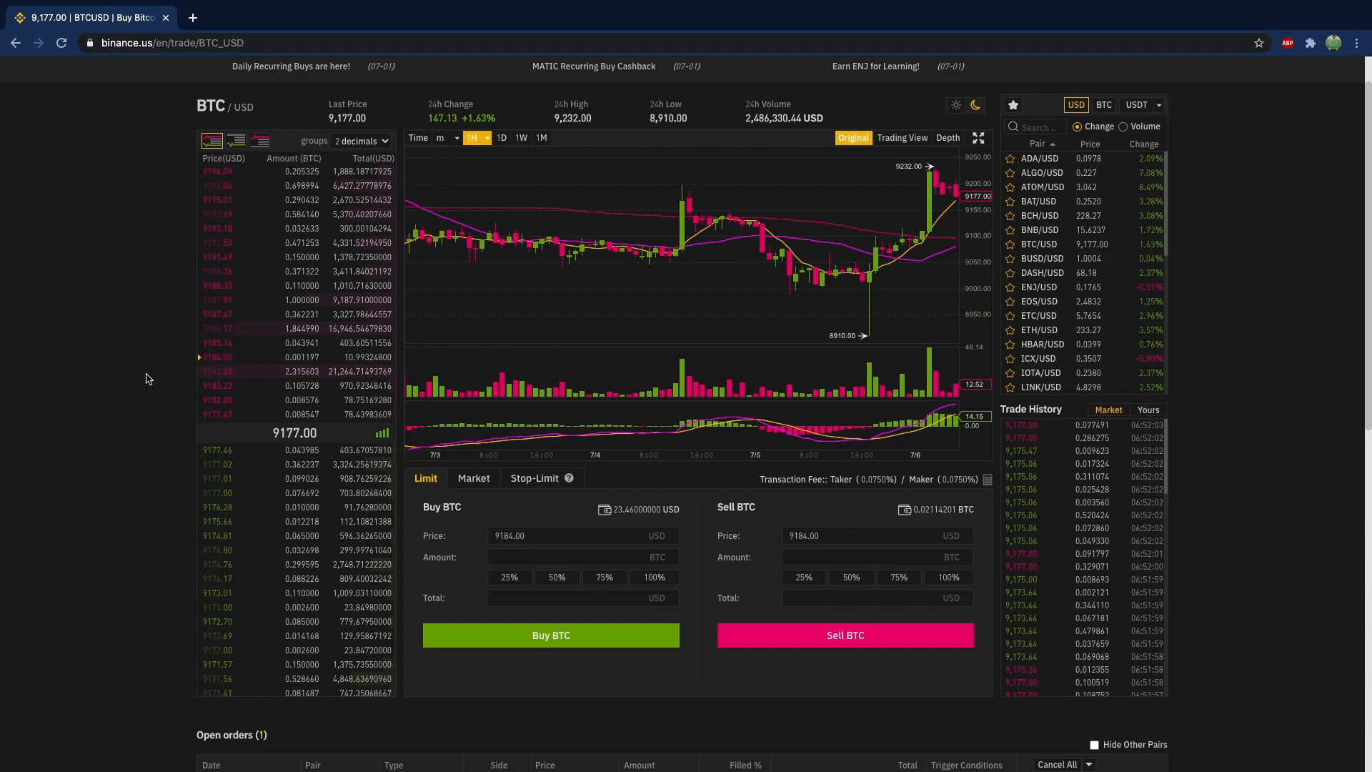
scroll("down", 3)
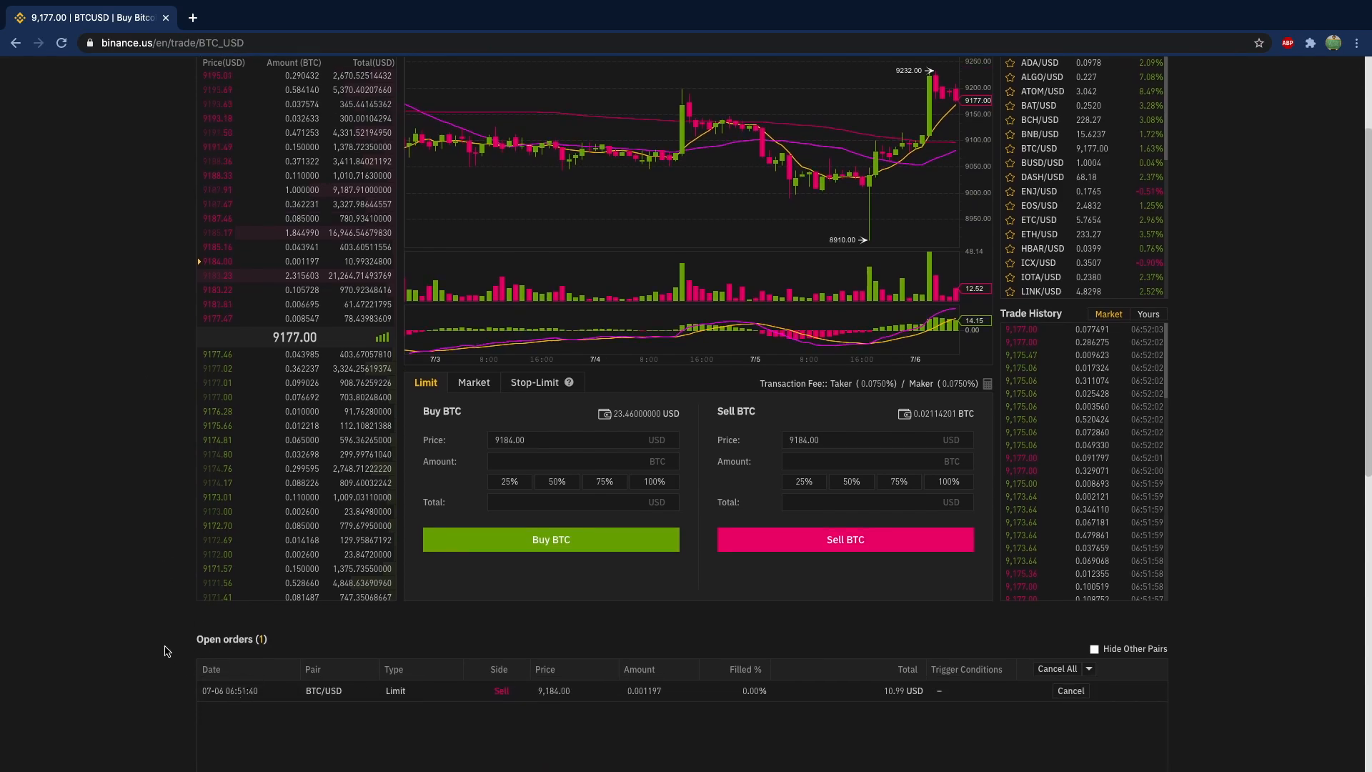
scroll("up", 3)
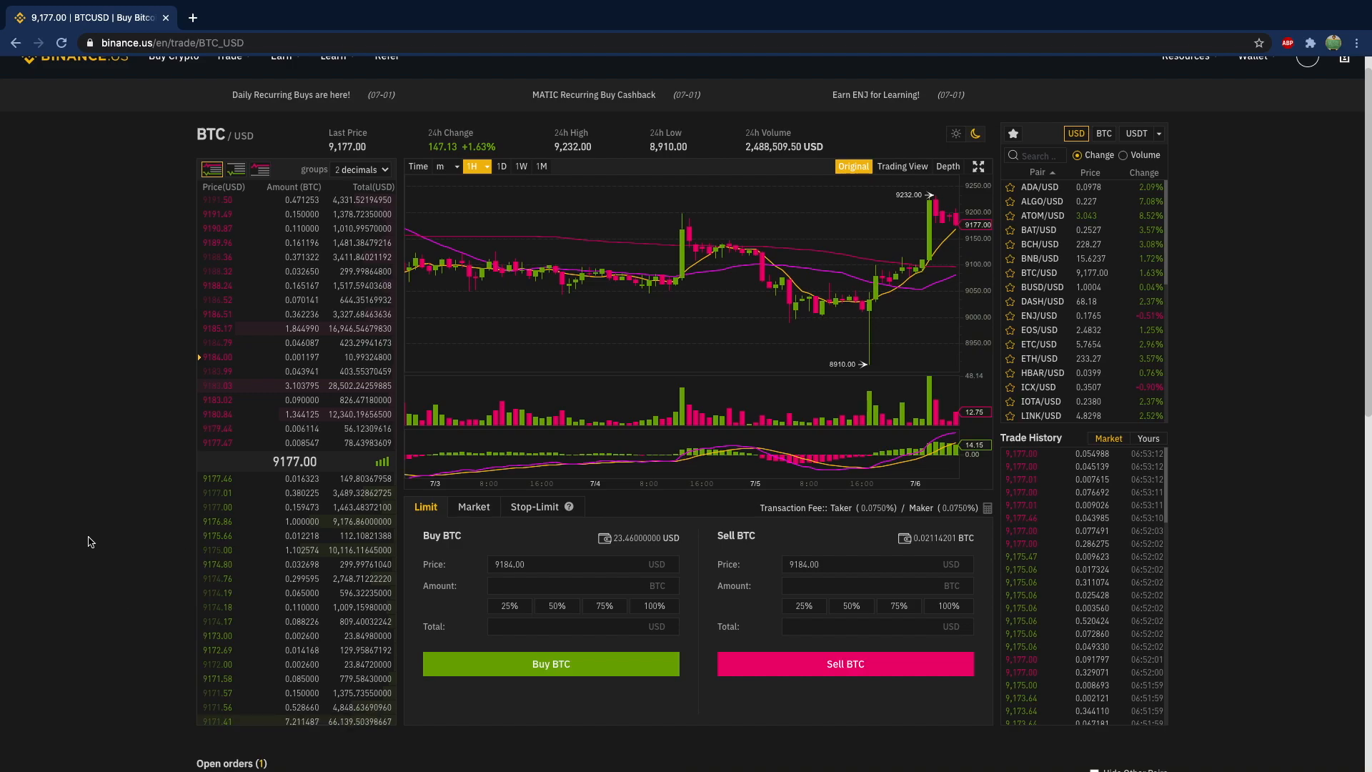
Submit a limit buy of 0.001199 BTC at 9,170 for 11 USD total.
left_click(566, 564)
type("9")
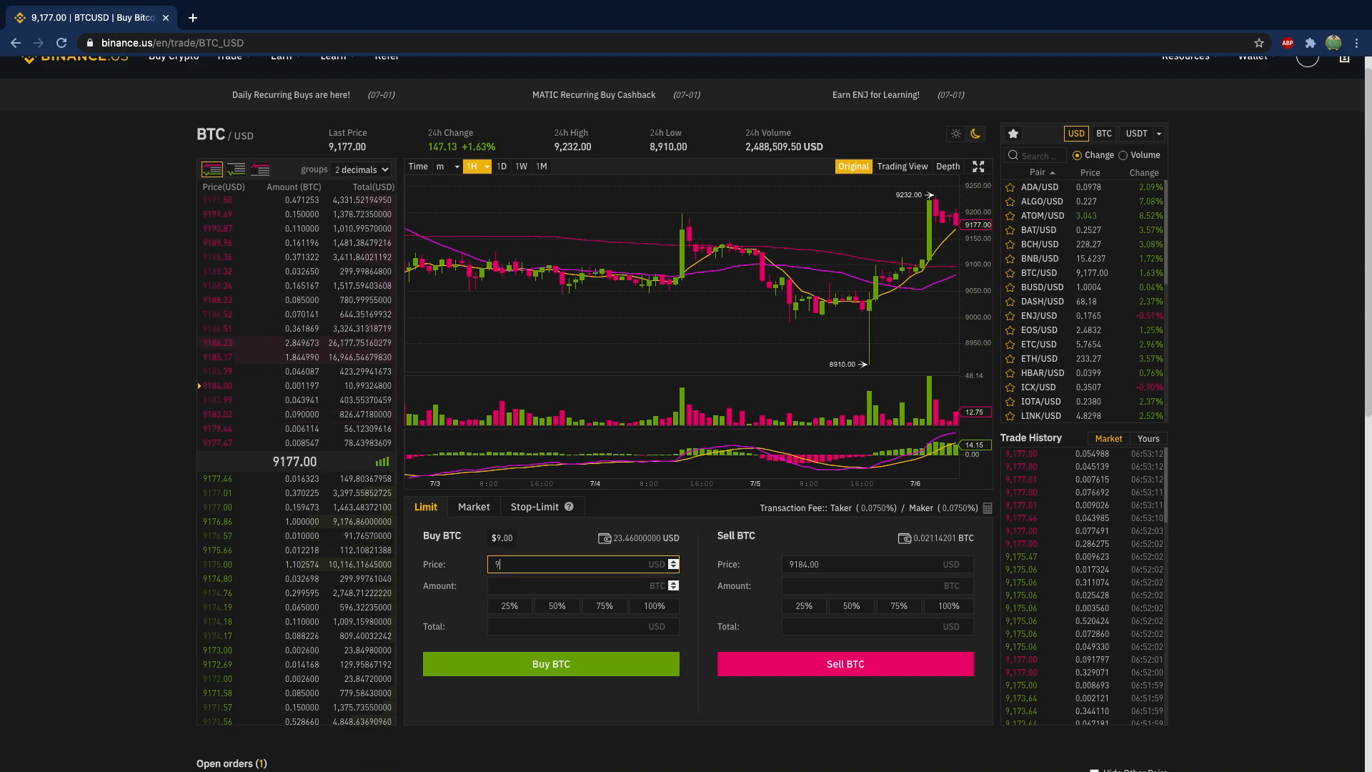
type("170")
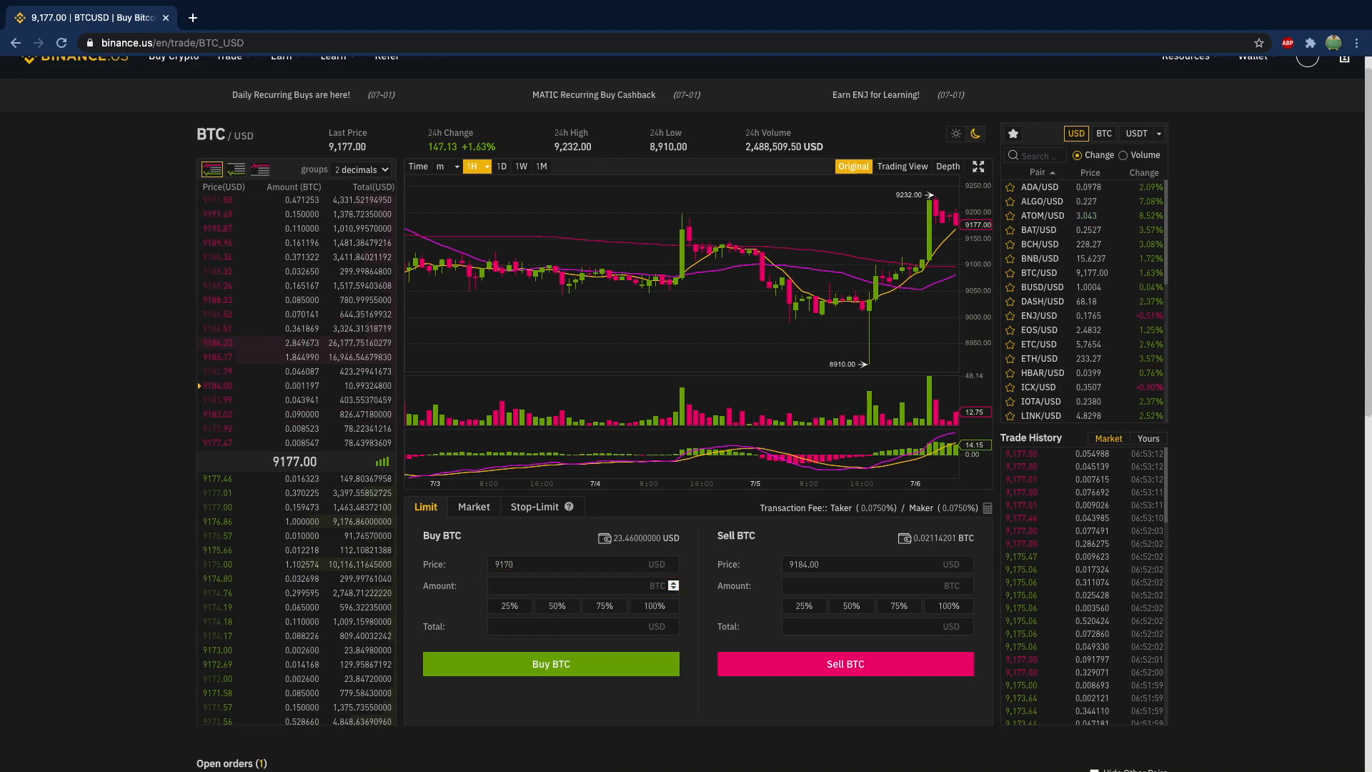
left_click(577, 626)
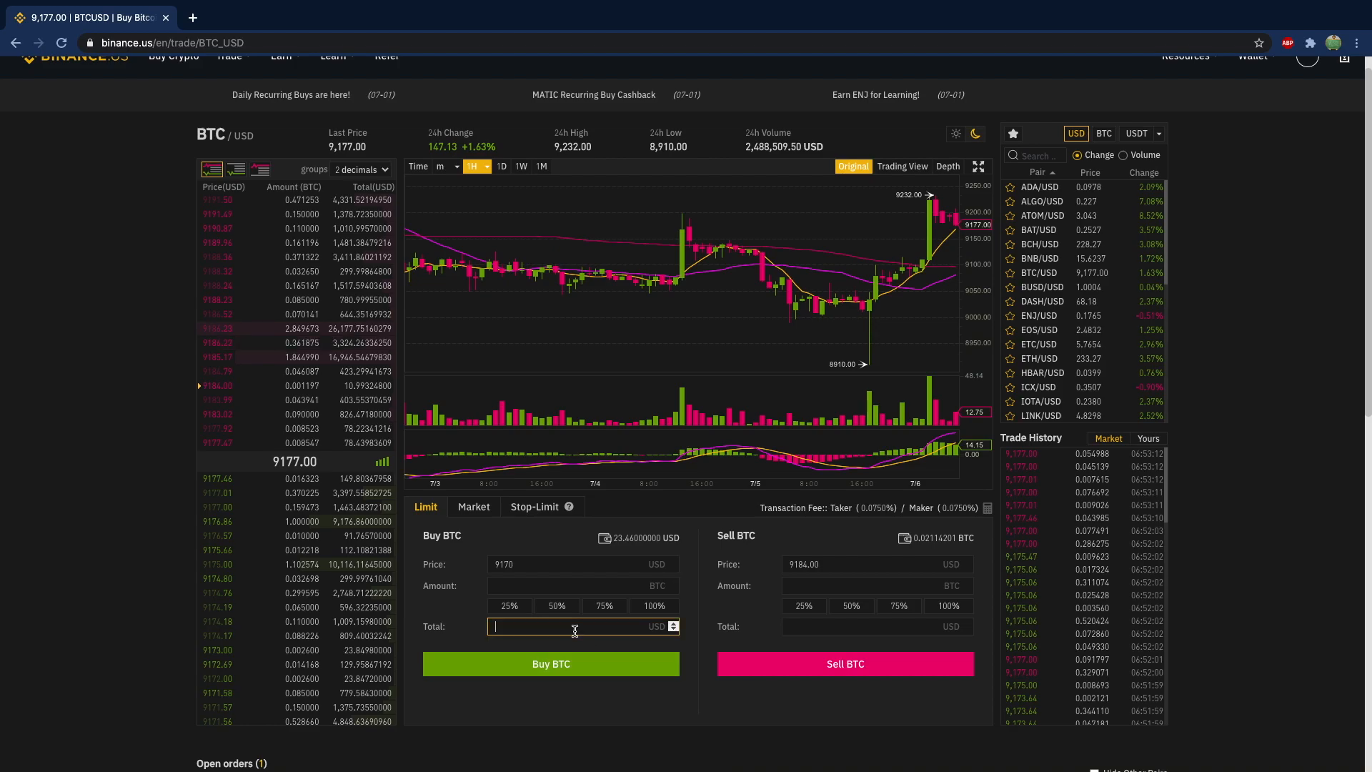
left_click(551, 664)
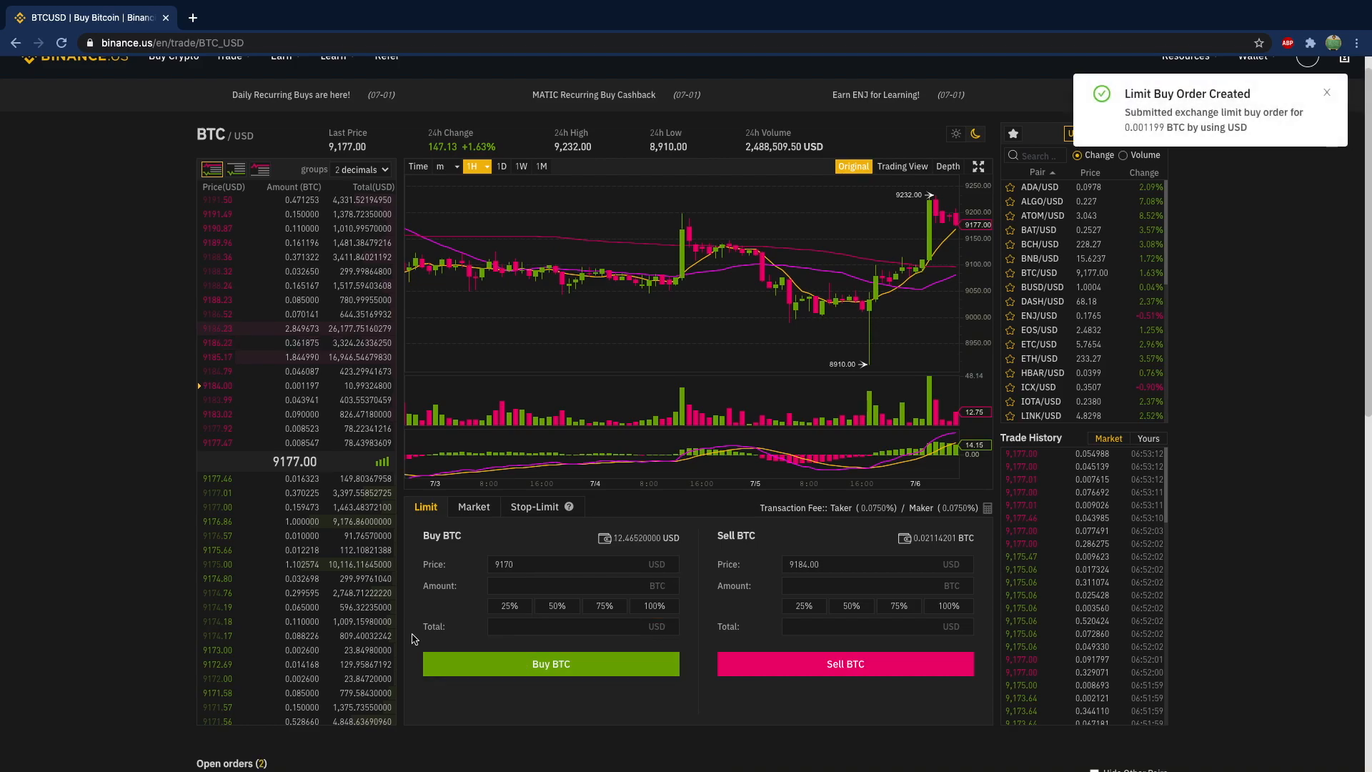
scroll("down", 3)
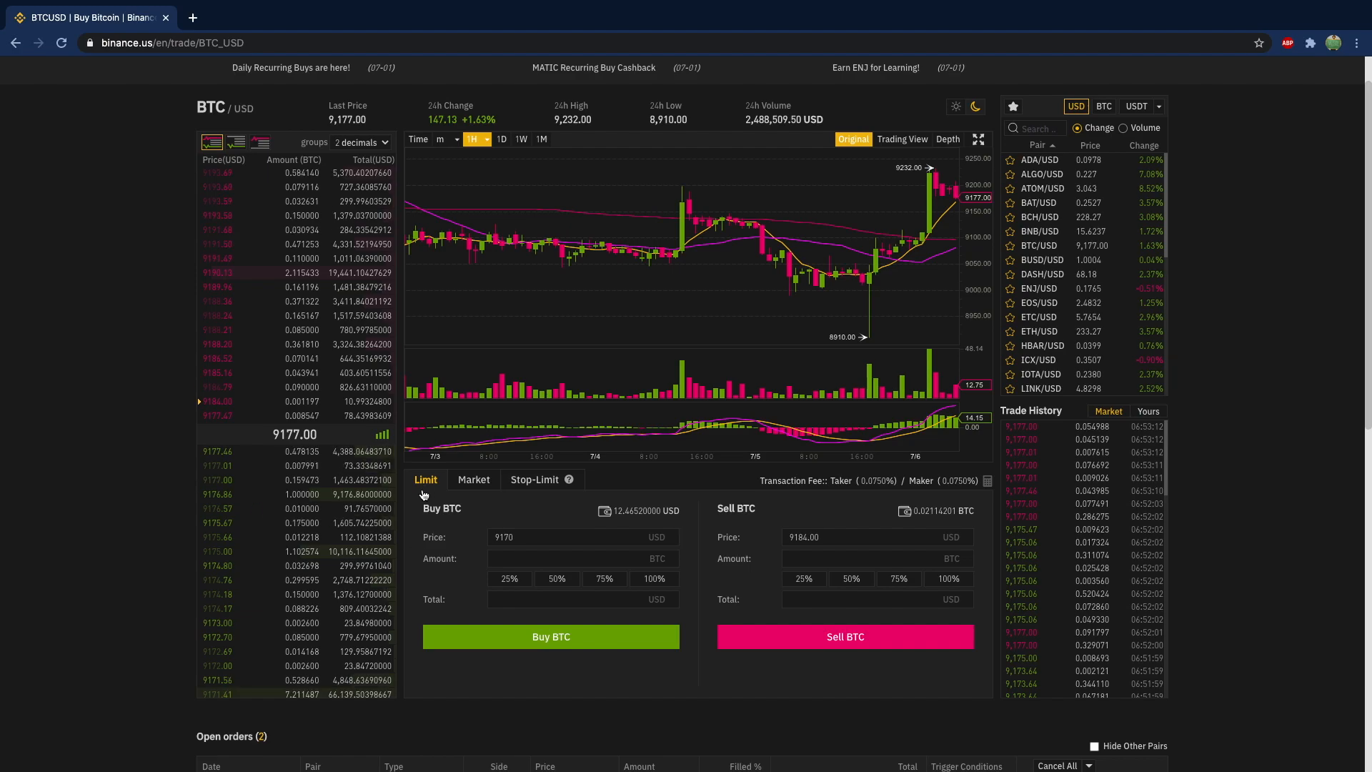
mouse_move(484, 497)
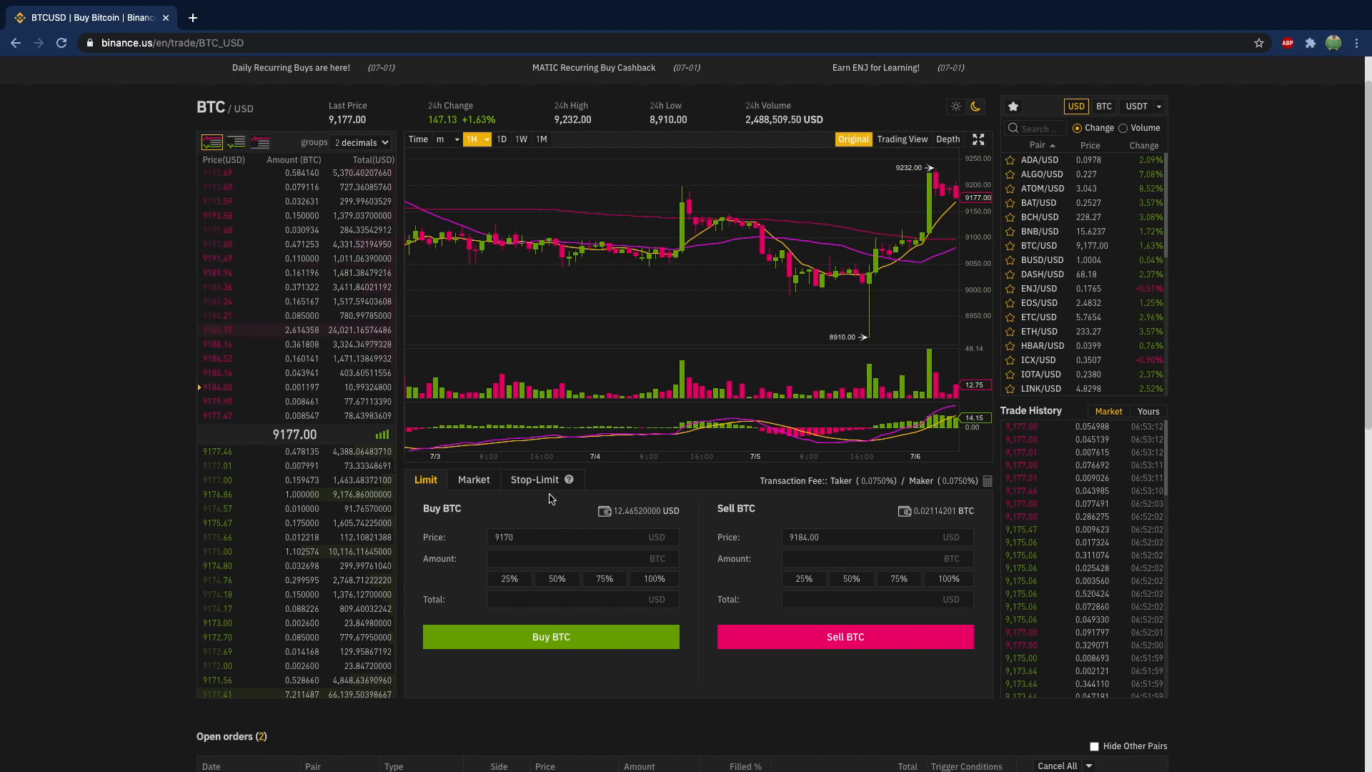
mouse_move(602, 483)
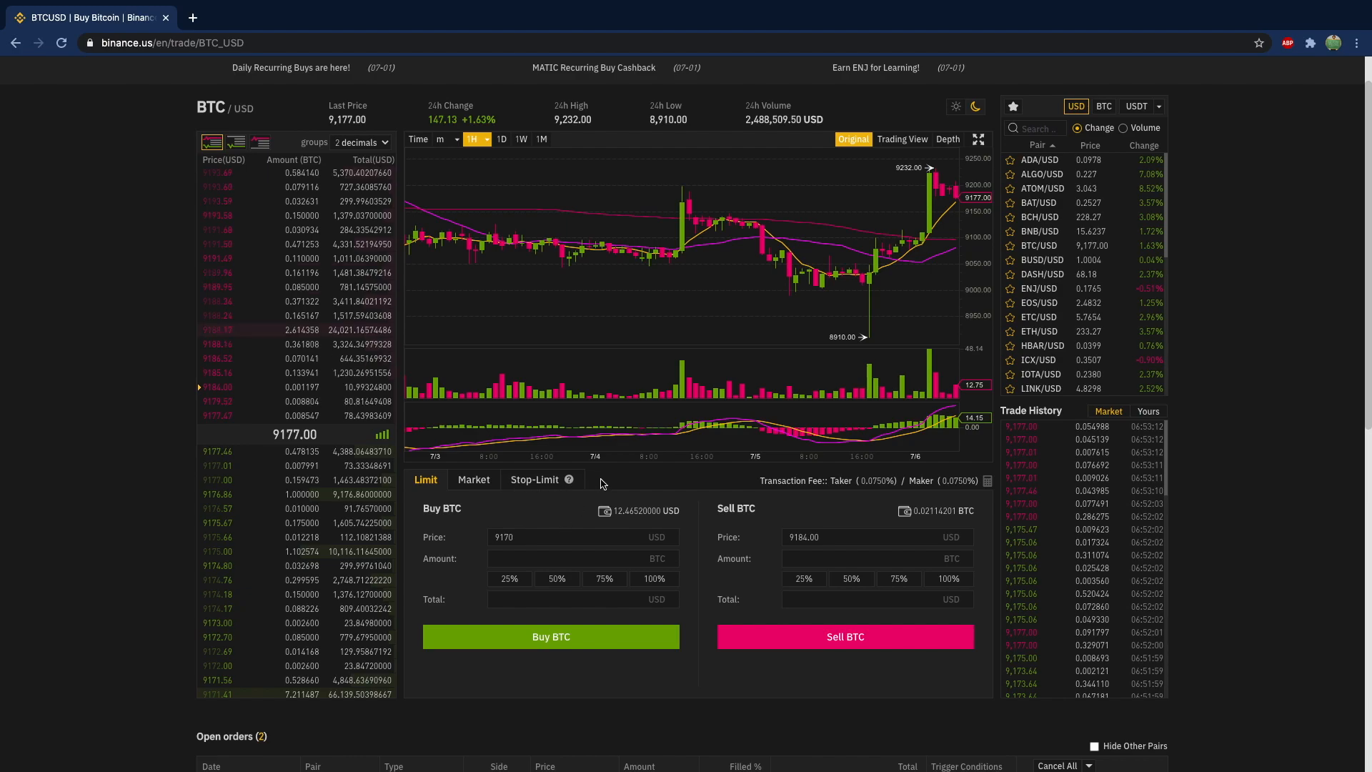